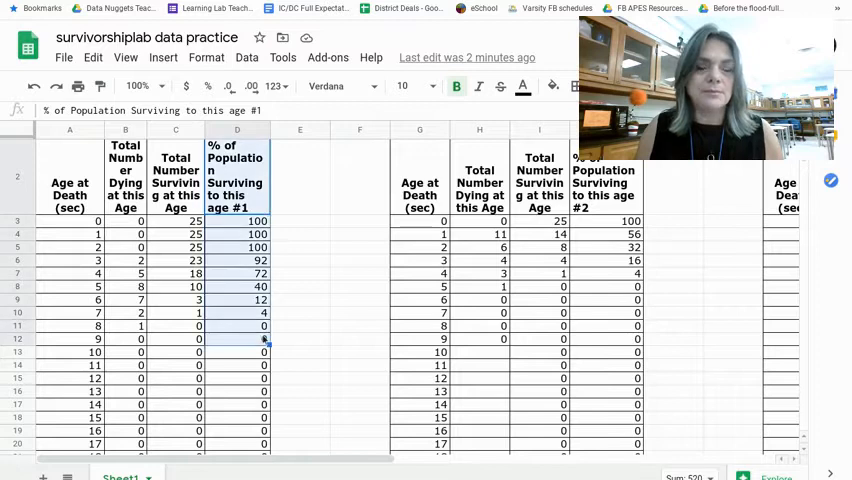
mouse_move(316, 322)
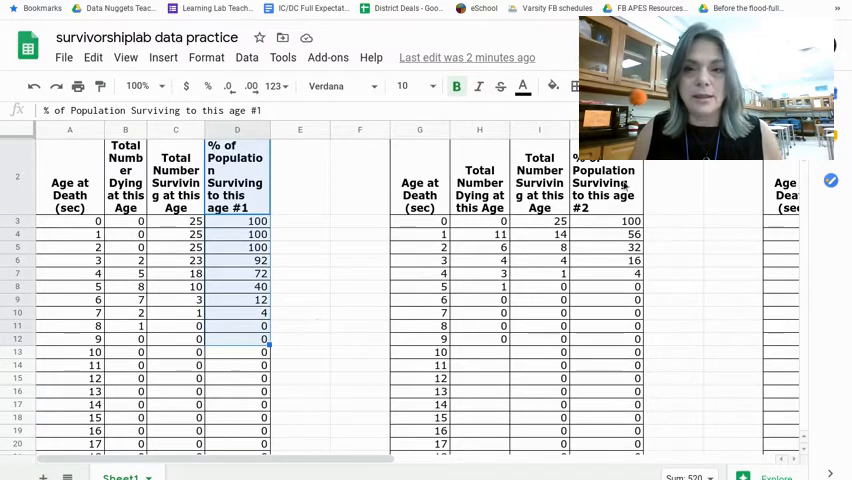
Step: Scroll right to reach the % surviving columns for populations #1–#3
scroll("right", 3)
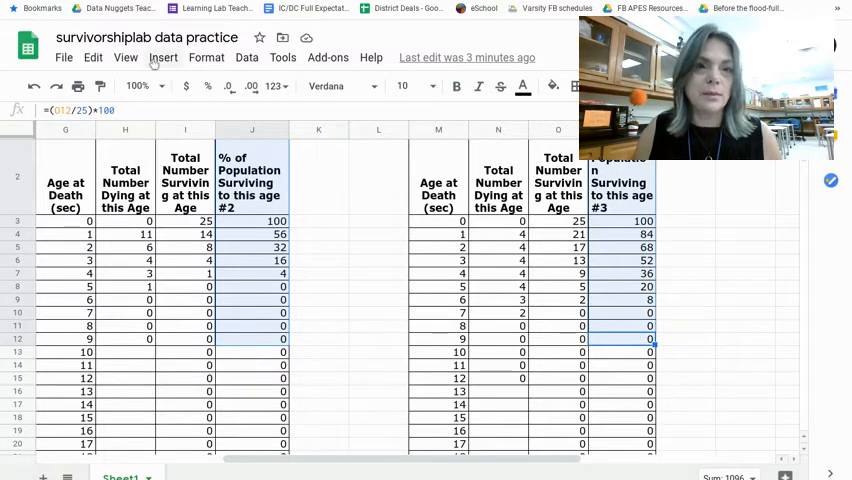
Step: Insert a chart from the selected % surviving columns via the Insert menu
left_click(163, 57)
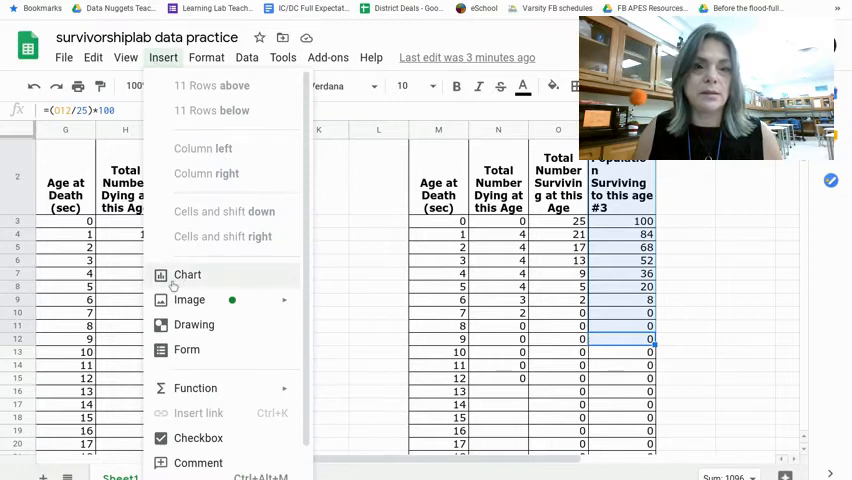
left_click(187, 274)
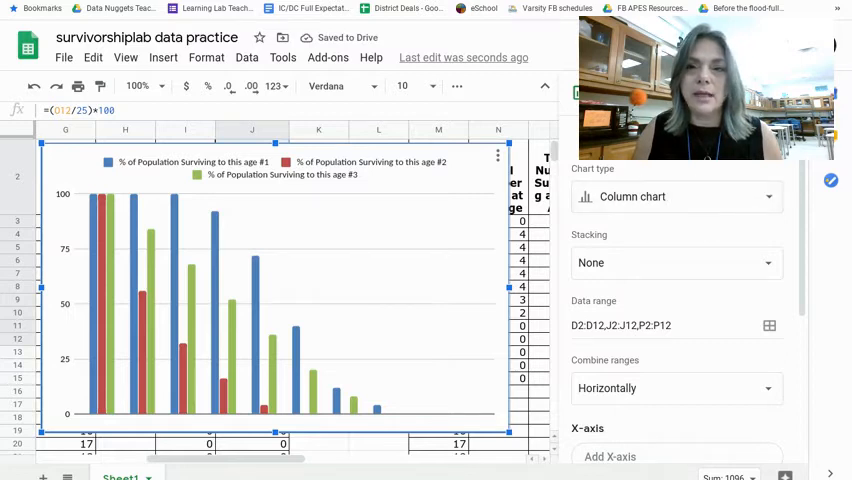
Step: Switch the chart type to Line chart in the Chart editor
left_click(675, 196)
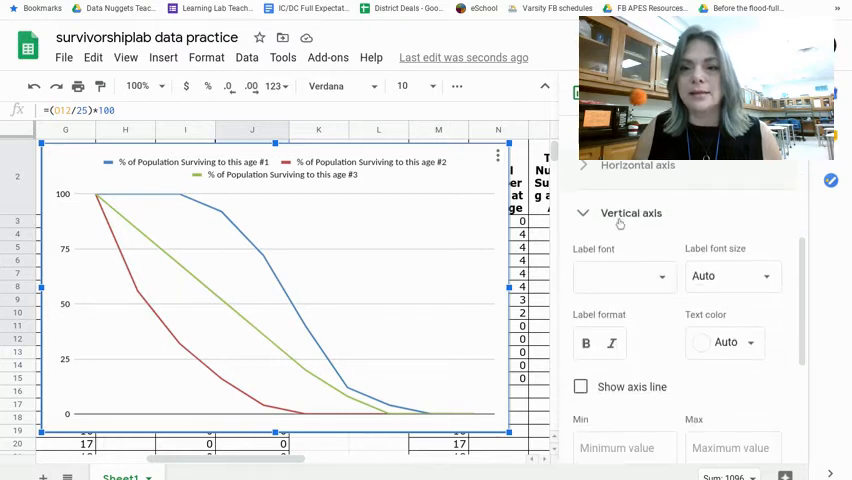
Step: Turn on Log scale for the vertical axis
scroll("down", 3)
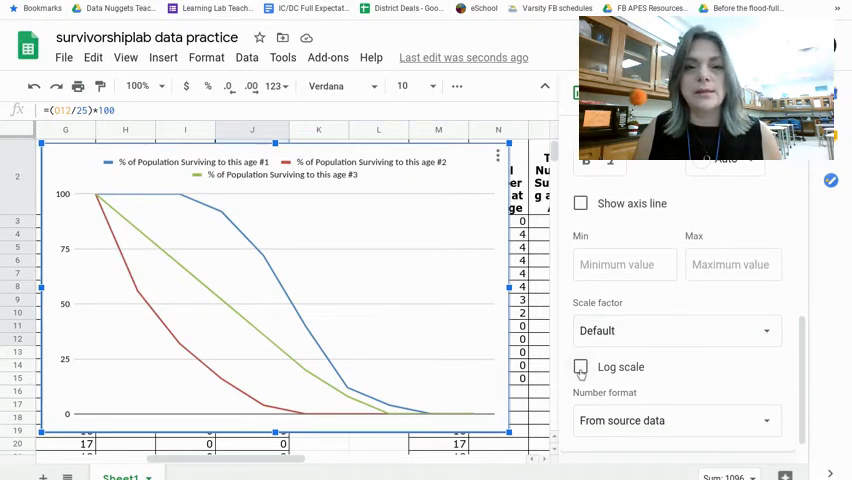
left_click(580, 366)
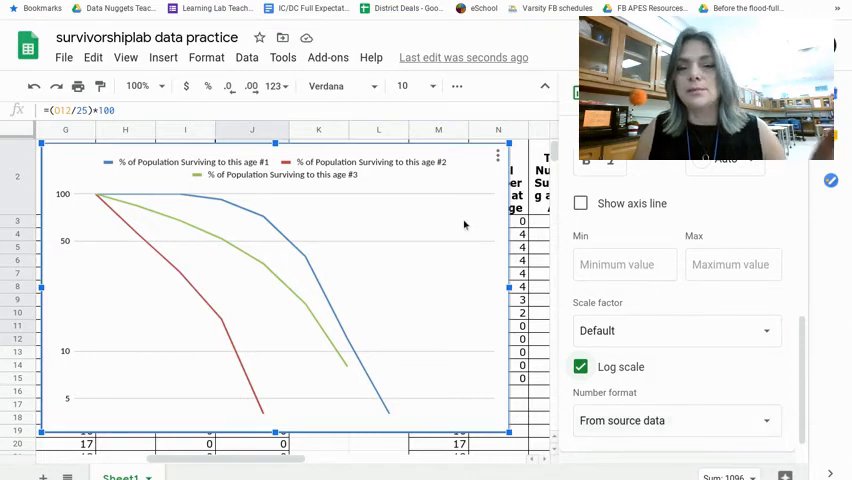
mouse_move(394, 287)
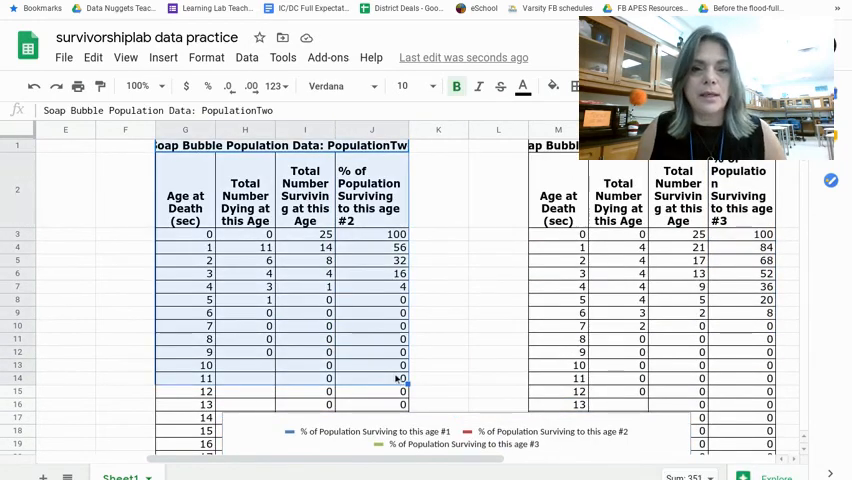
Step: Deselect the chart by clicking an empty cell beside the data tables
left_click(438, 190)
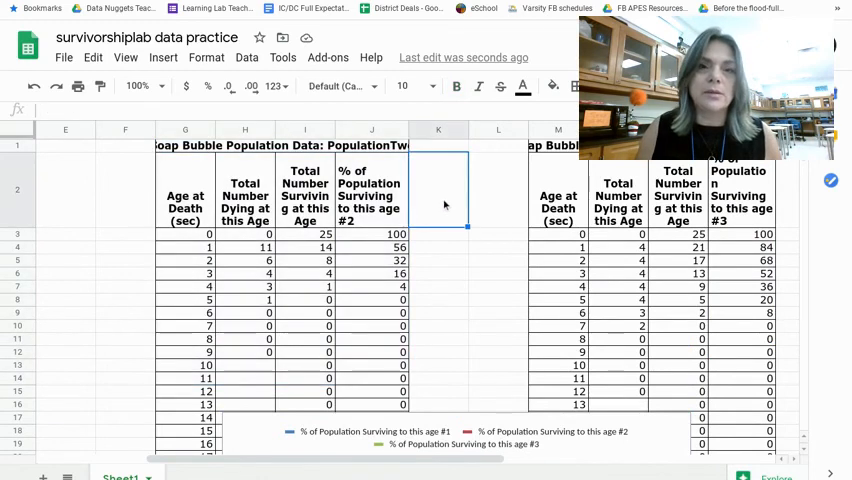